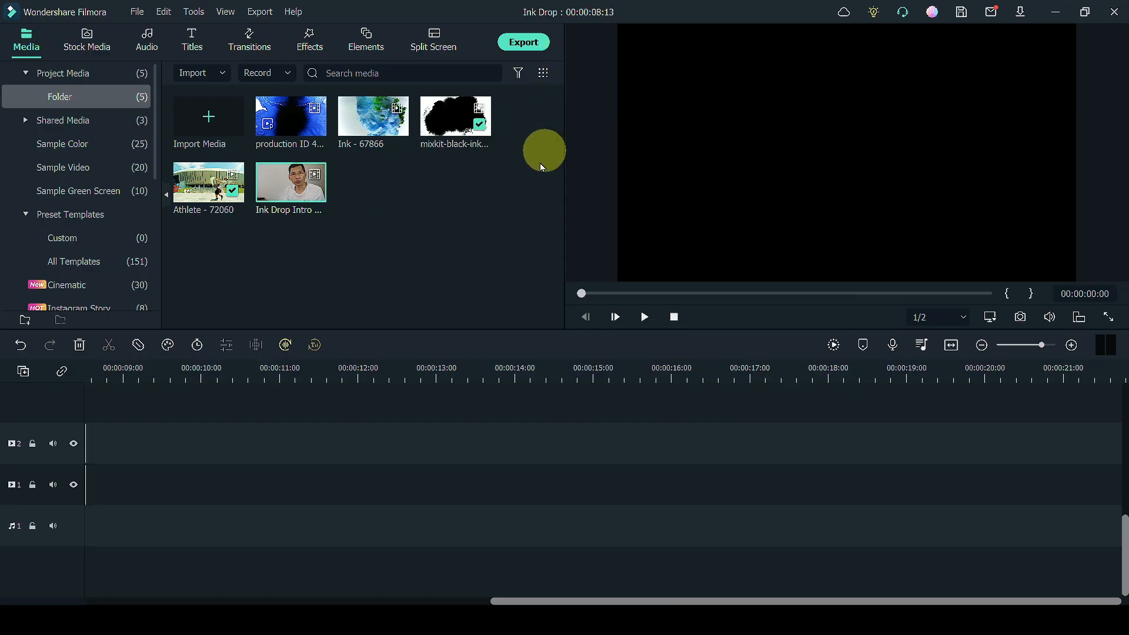
{"action": "mouse_move", "coordinate": [508, 220]}
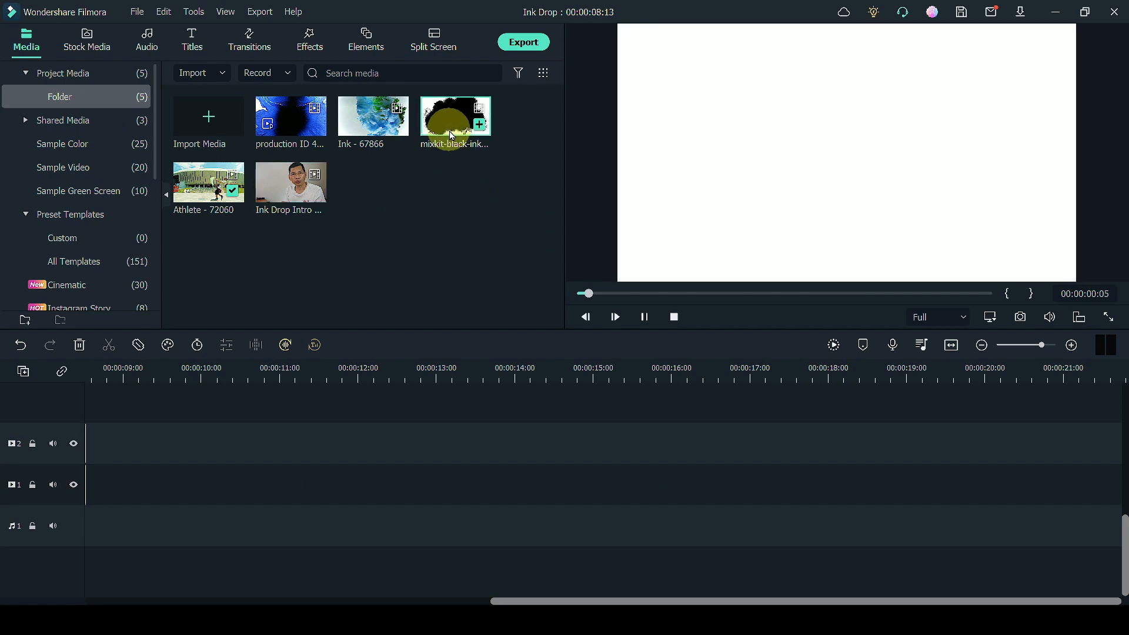
{"action": "mouse_move", "coordinate": [455, 115]}
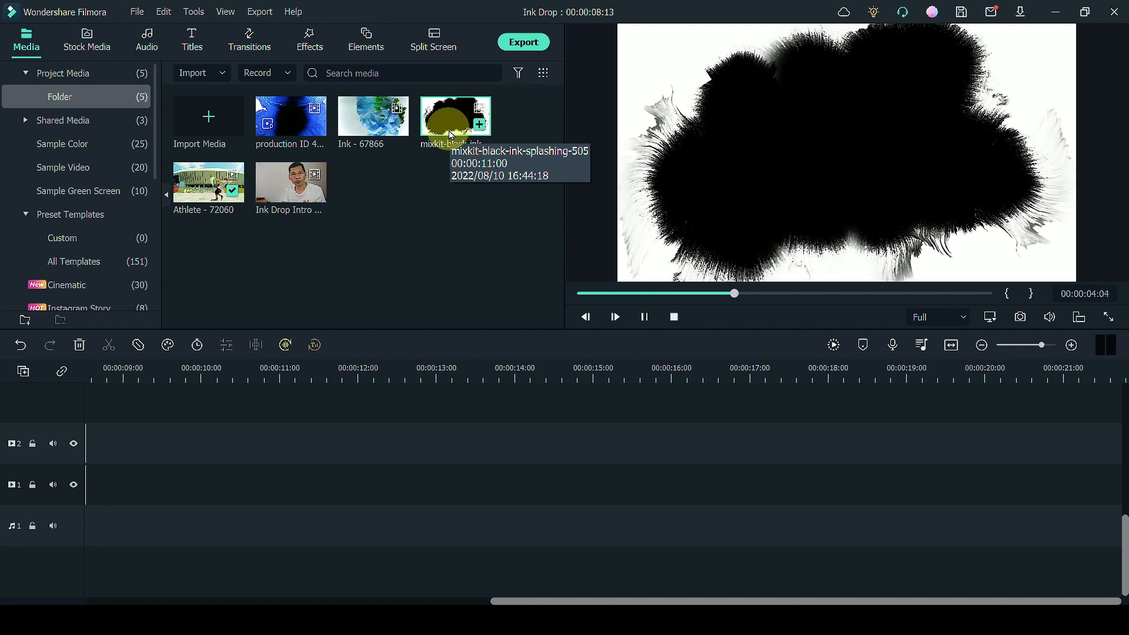
Step: Preview the mixkit black ink splashing clip from the Media library
{"action": "left_click", "coordinate": [643, 317]}
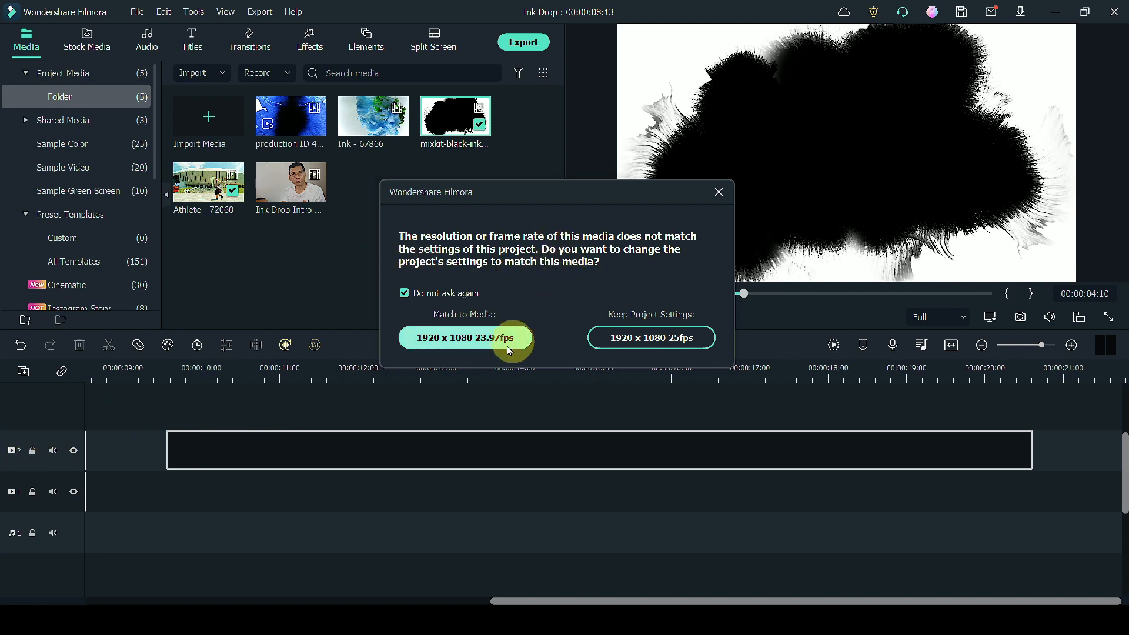
{"action": "mouse_move", "coordinate": [650, 338]}
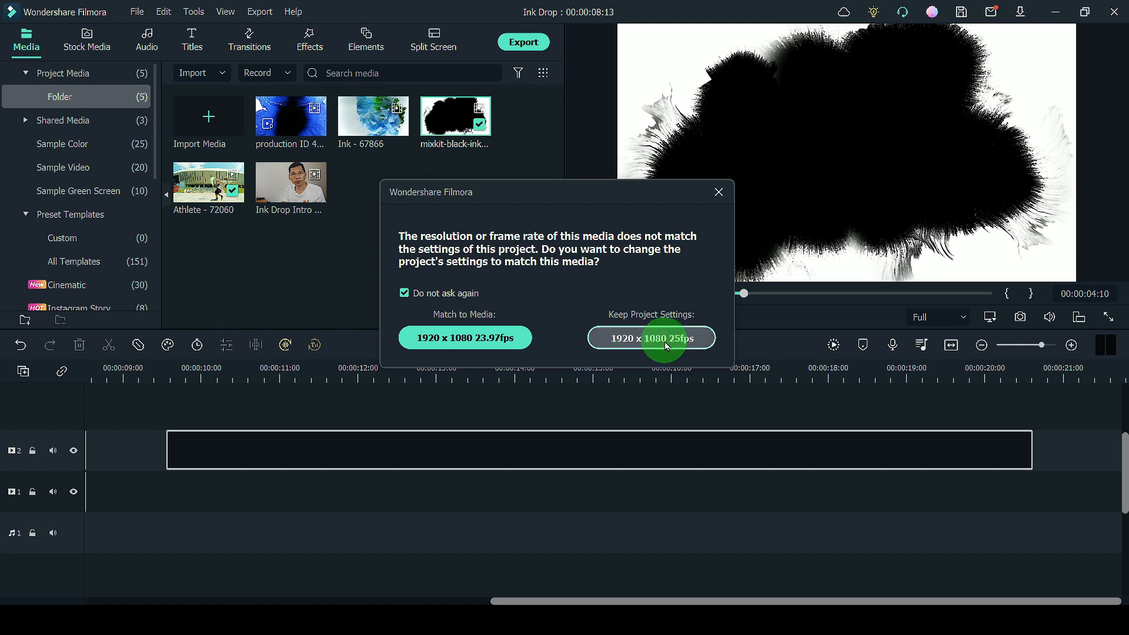
Step: Keep the project at 1920x1080 25fps when adding the ink clip to video track 2
{"action": "left_click", "coordinate": [650, 339]}
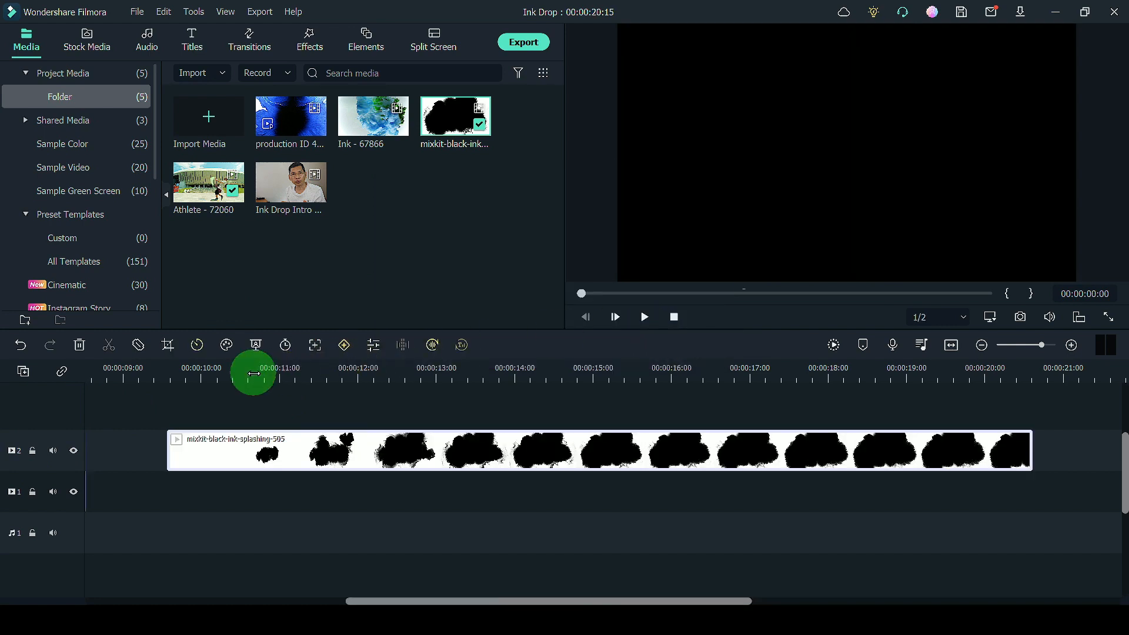
Step: Place the Ink Drop Intro clip on video track 1 beneath the ink clip
{"action": "left_click", "coordinate": [643, 316]}
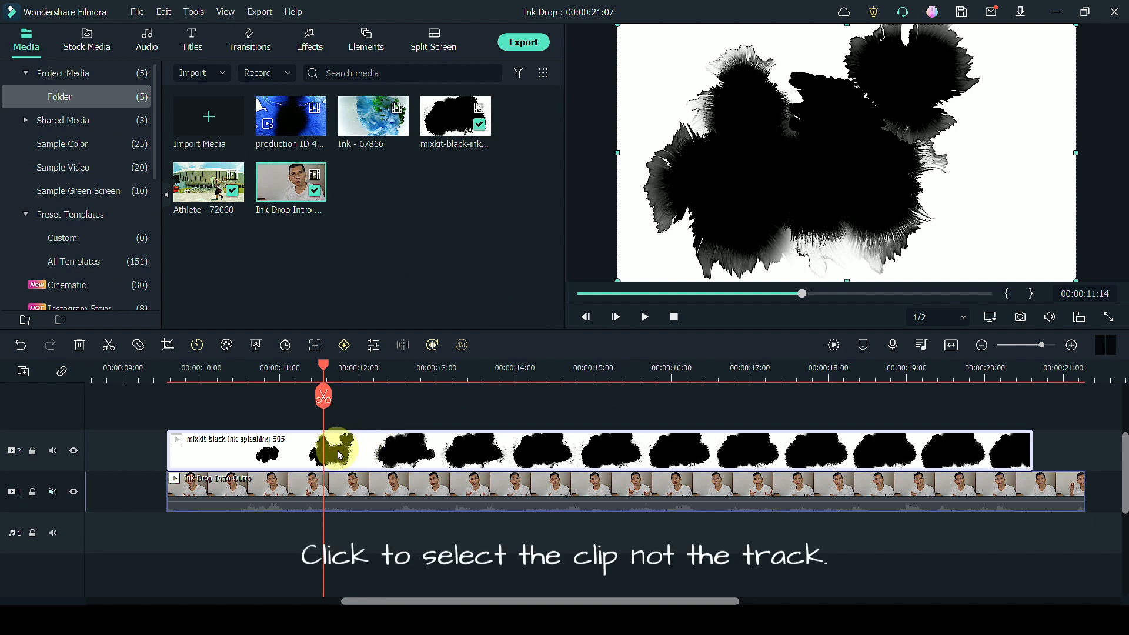
Step: Blend the ink clip with Lighten mode, testing opacity and leaving it at 100%
{"action": "double_click", "coordinate": [338, 451]}
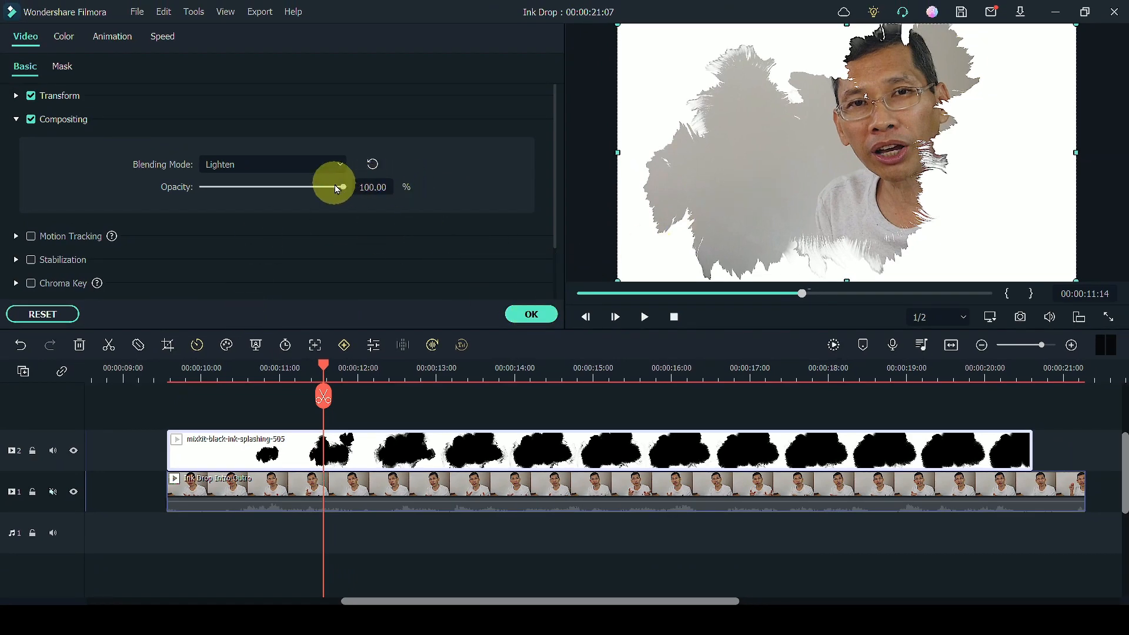
{"action": "left_click_drag", "start_coordinate": [340, 187], "coordinate": [271, 186]}
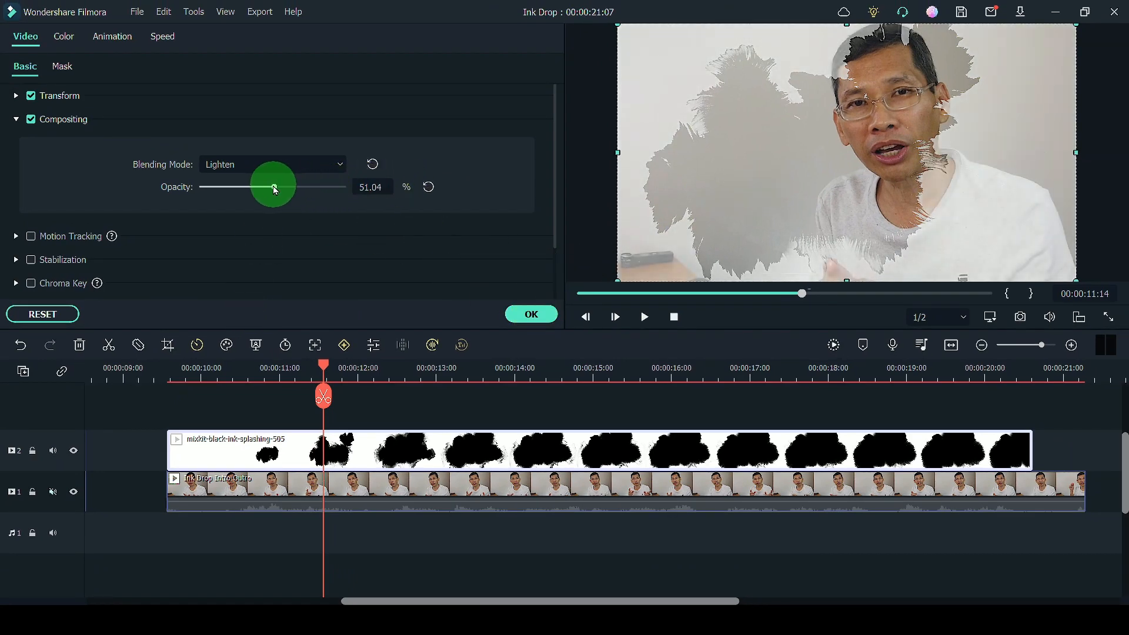
{"action": "left_click_drag", "start_coordinate": [271, 187], "coordinate": [342, 187]}
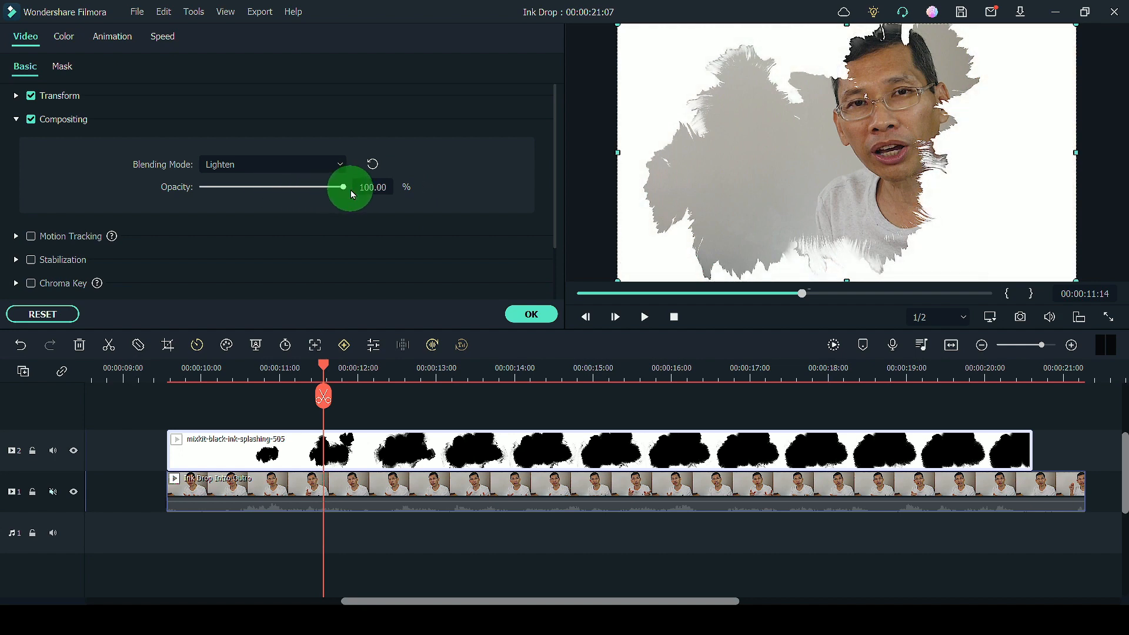
{"action": "left_click_drag", "start_coordinate": [344, 187], "coordinate": [307, 187]}
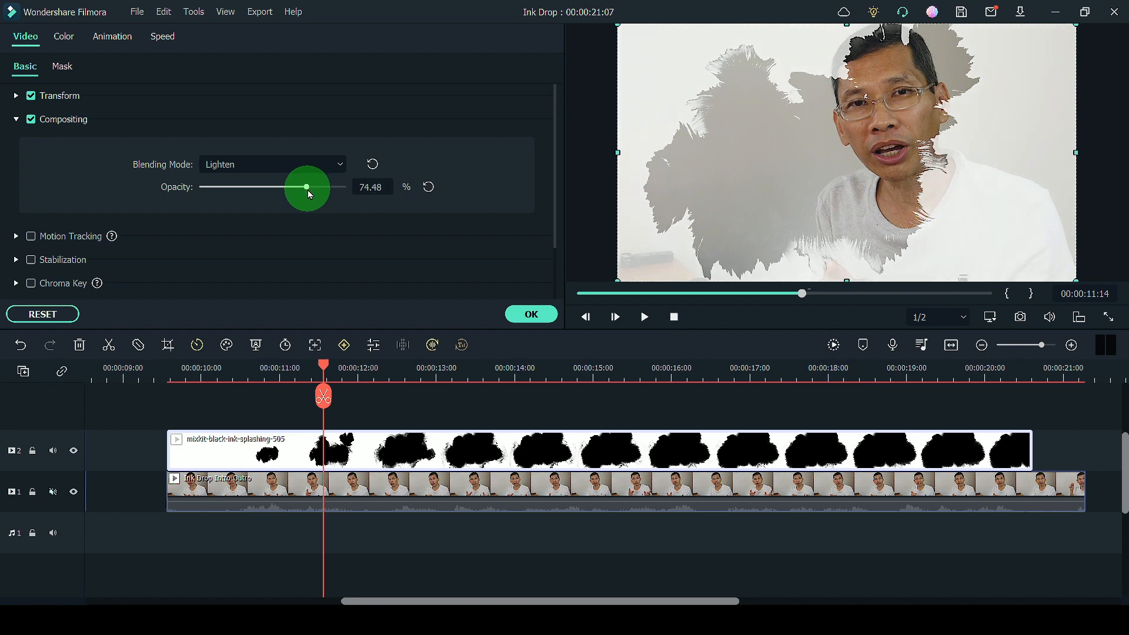
{"action": "left_click_drag", "start_coordinate": [305, 187], "coordinate": [346, 187]}
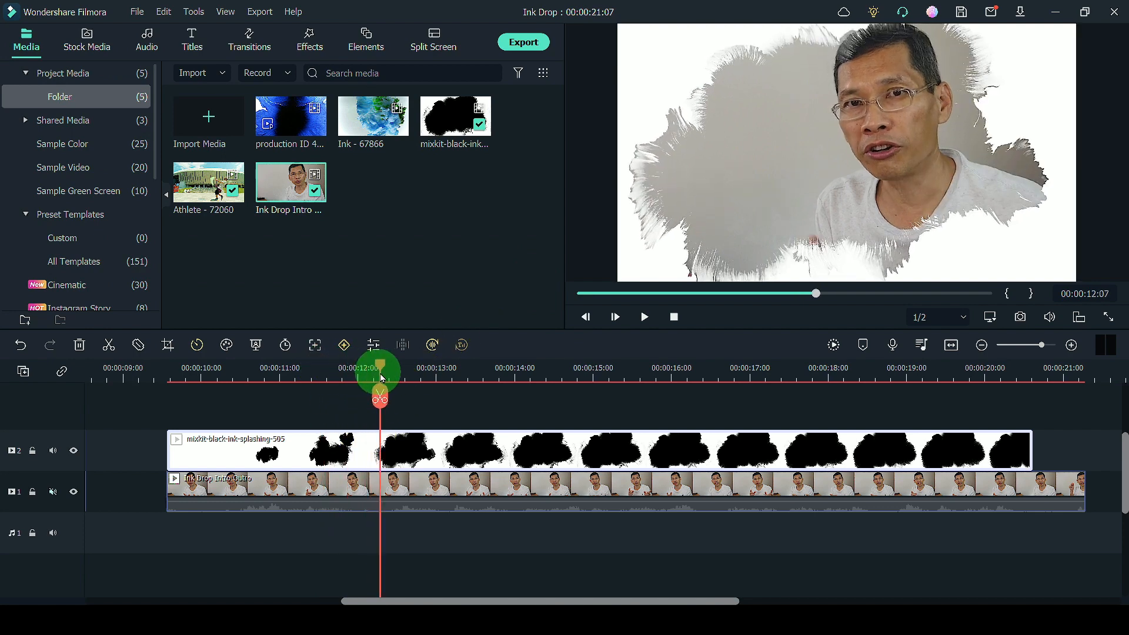
Step: Scrub to where the ink fills the frame and scale the ink clip to 185%
{"action": "left_click_drag", "start_coordinate": [380, 377], "coordinate": [498, 377]}
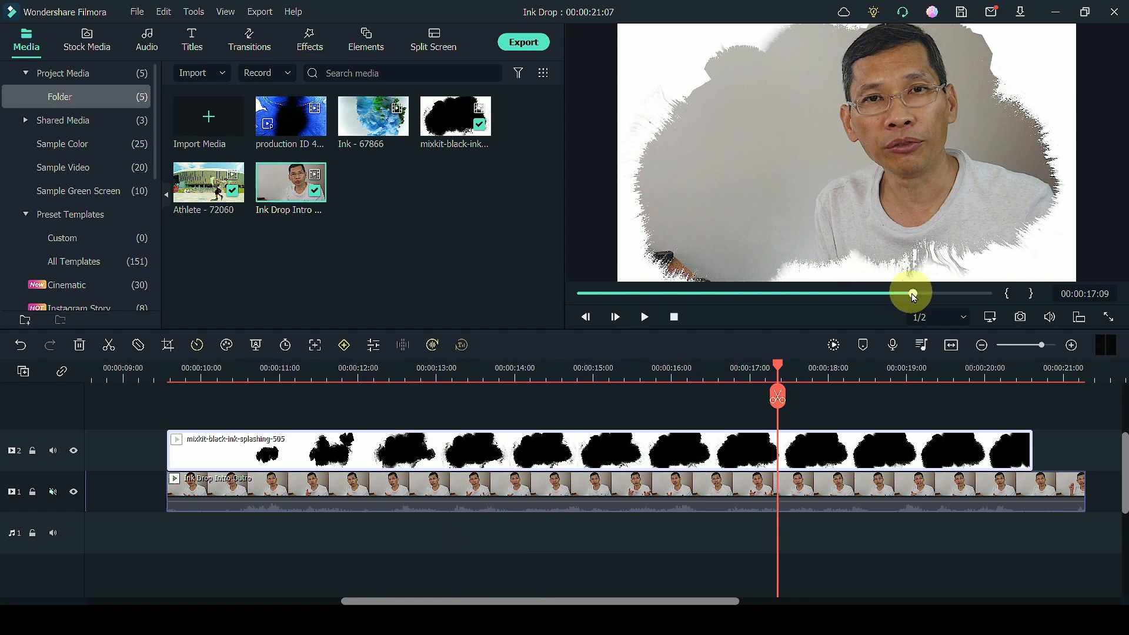
{"action": "left_click_drag", "start_coordinate": [910, 292], "coordinate": [823, 294]}
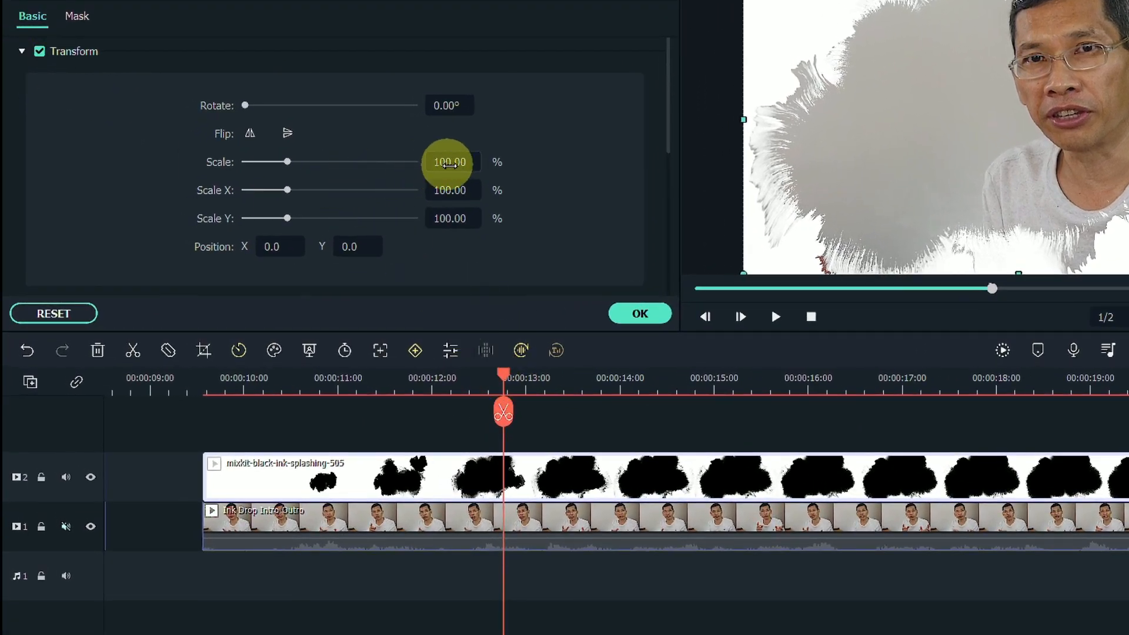
{"action": "left_click_drag", "start_coordinate": [287, 161], "coordinate": [248, 187]}
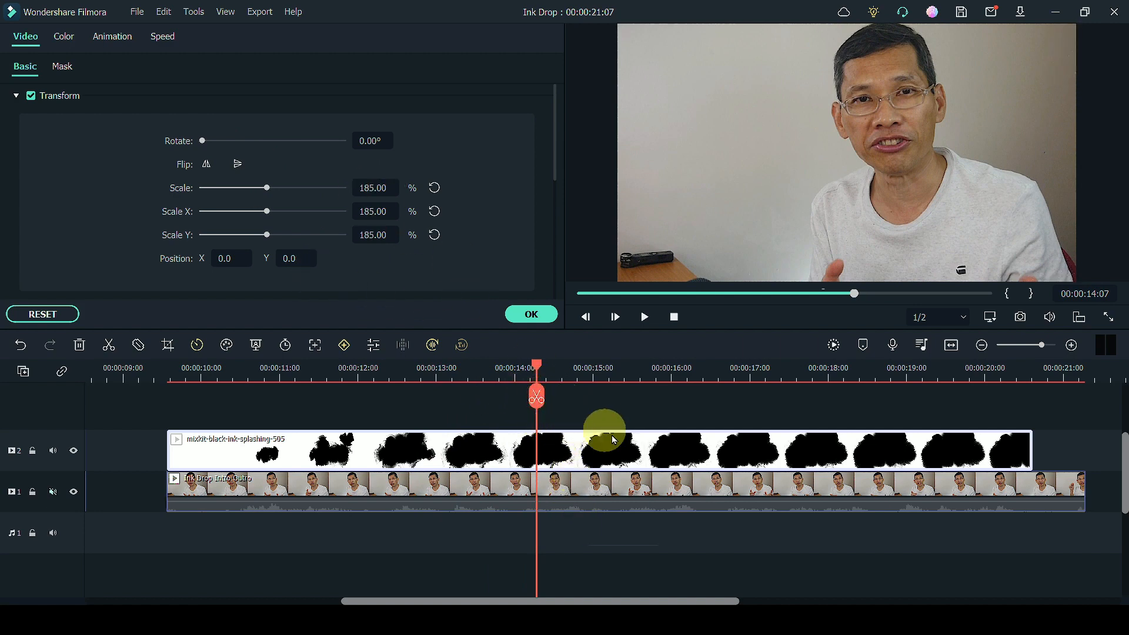
{"action": "left_click", "coordinate": [536, 395]}
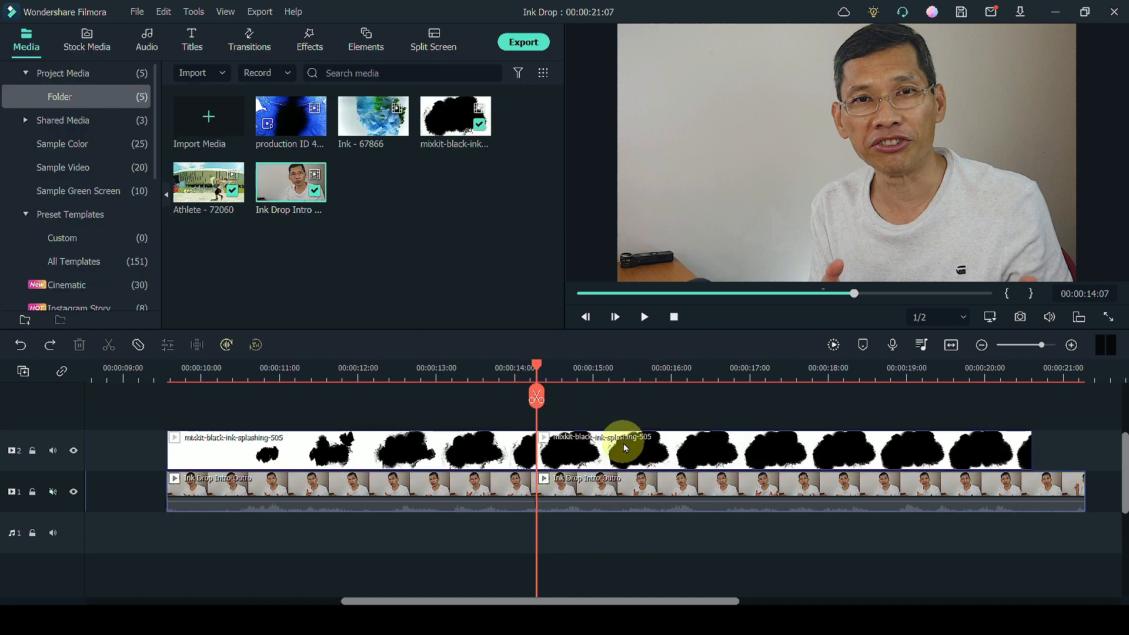
Step: Split at the playhead and set the later ink piece to Reverse at 1.80x speed
{"action": "left_click", "coordinate": [626, 450]}
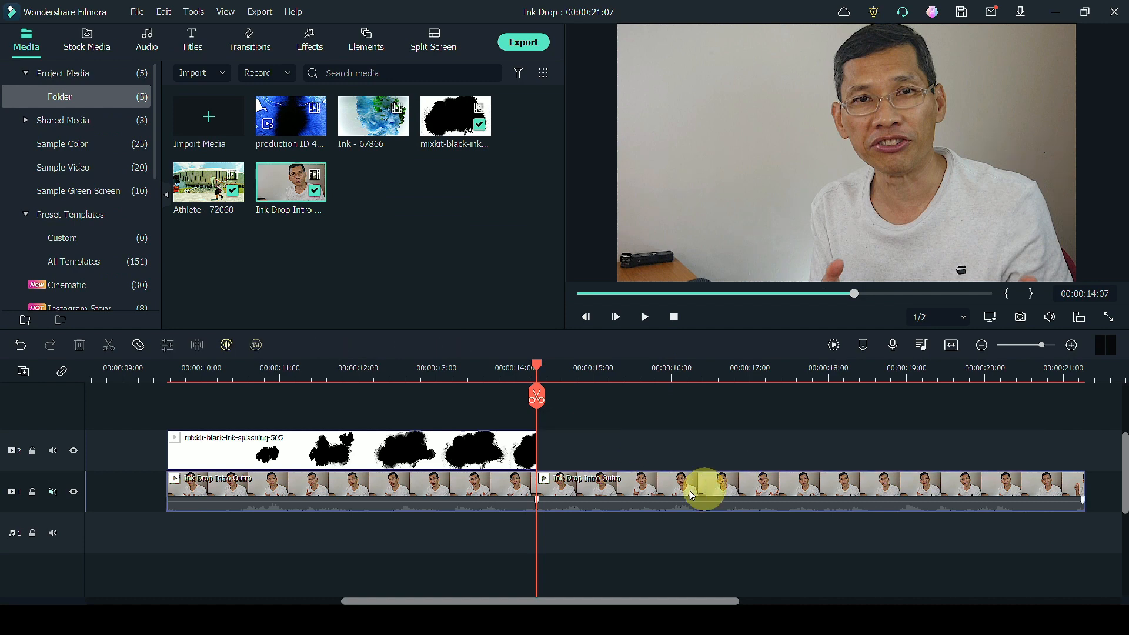
{"action": "left_click", "coordinate": [363, 450]}
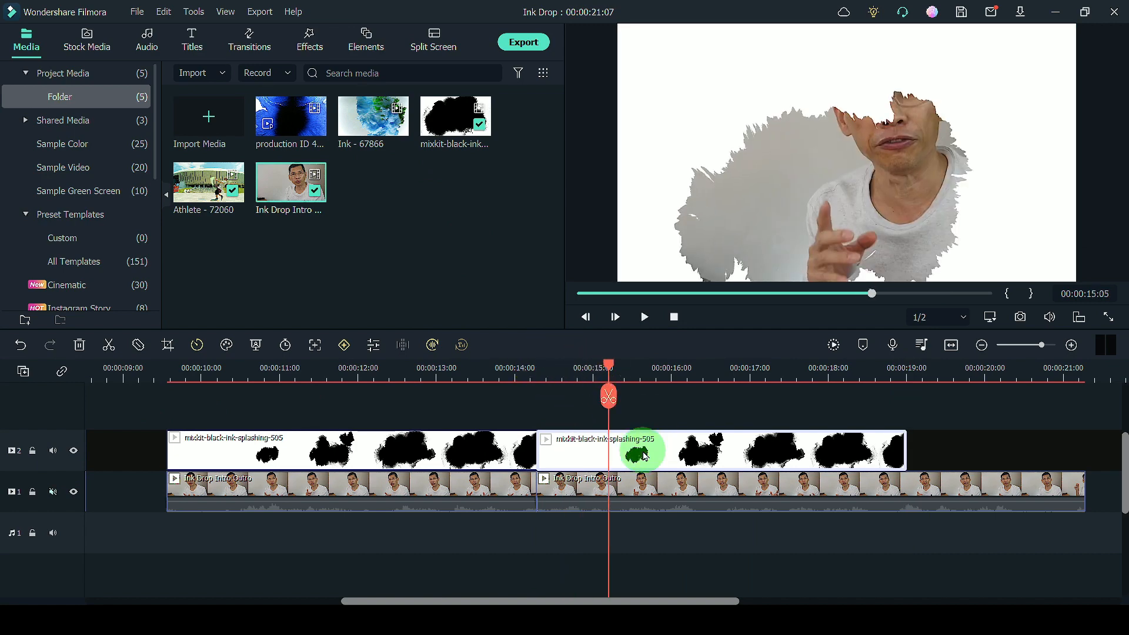
{"action": "double_click", "coordinate": [641, 449]}
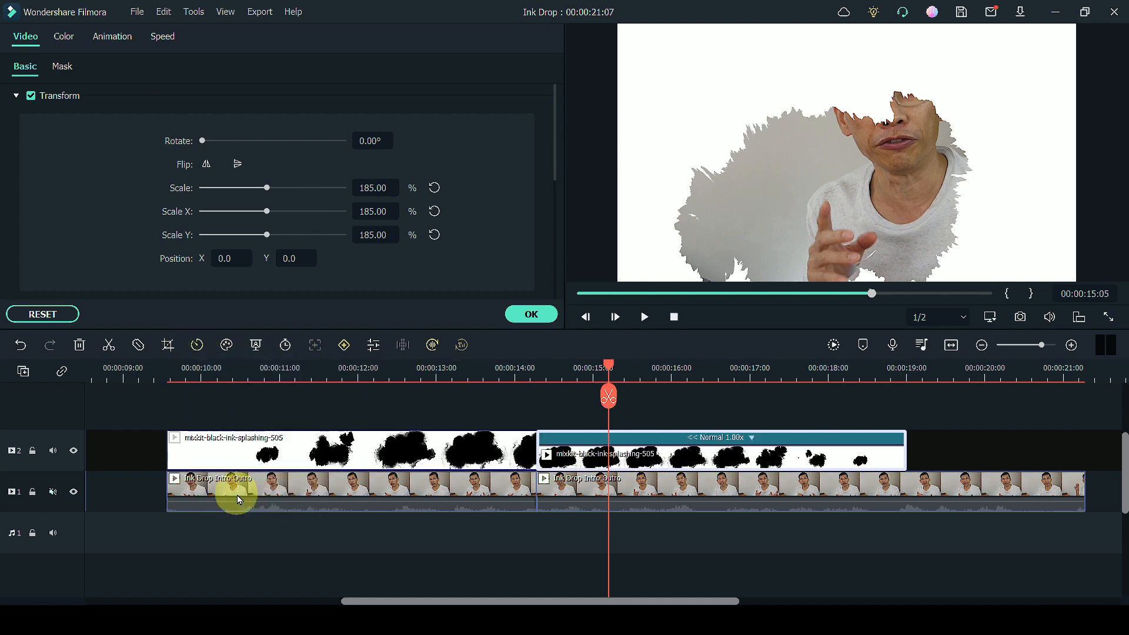
Step: Play back the transition from just before the 14-second cut to review it
{"action": "left_click_drag", "start_coordinate": [608, 367], "coordinate": [526, 366]}
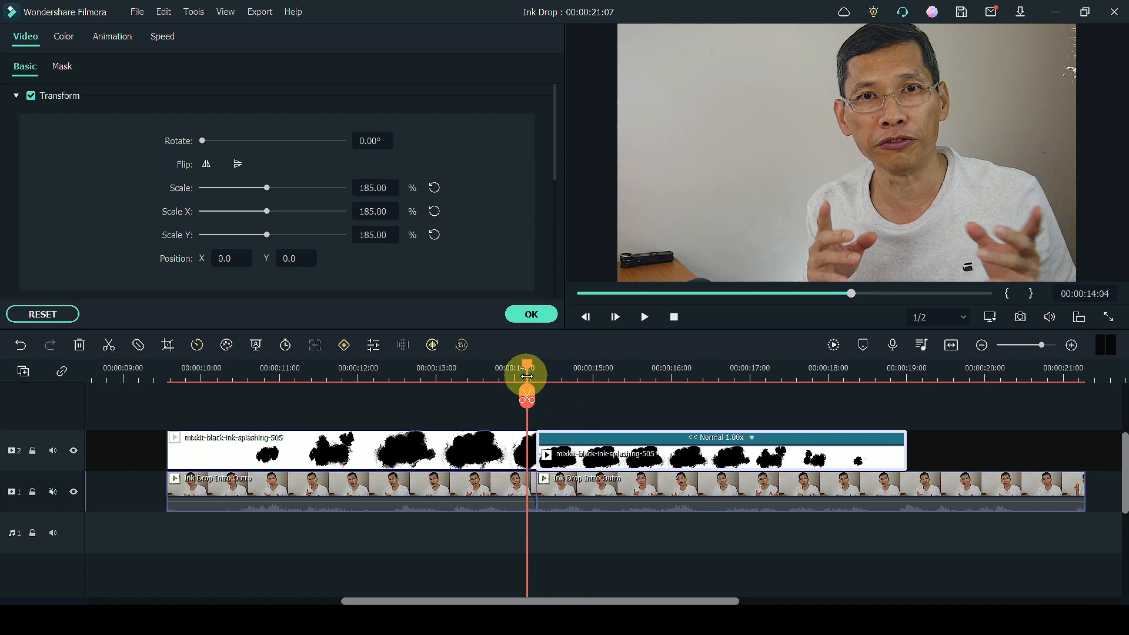
{"action": "left_click", "coordinate": [644, 316]}
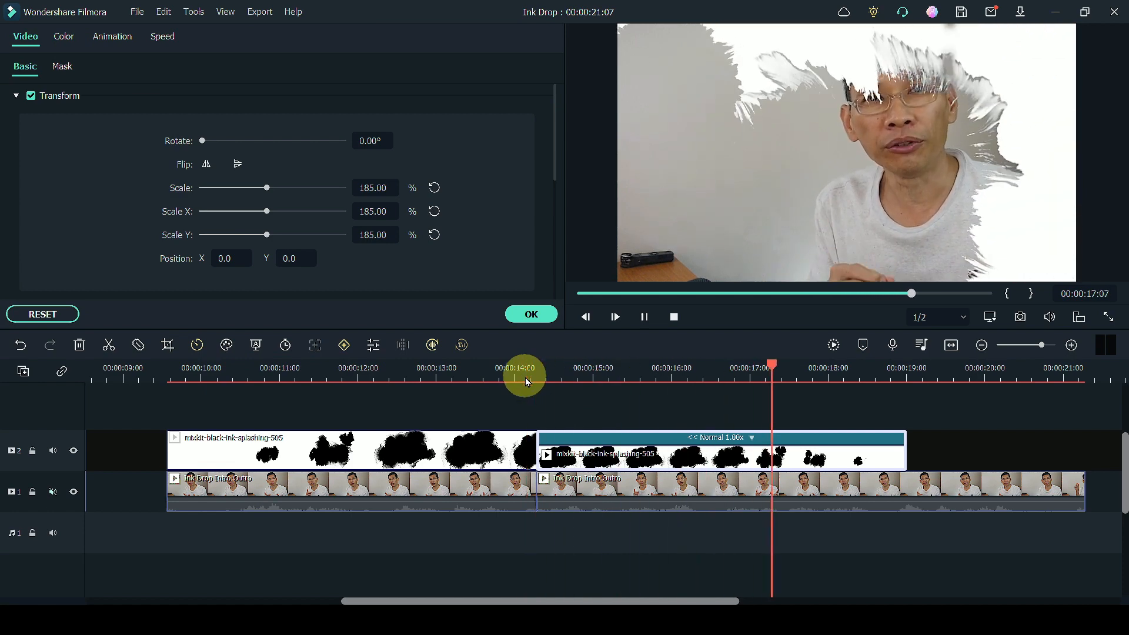
{"action": "left_click_drag", "start_coordinate": [524, 376], "coordinate": [596, 377]}
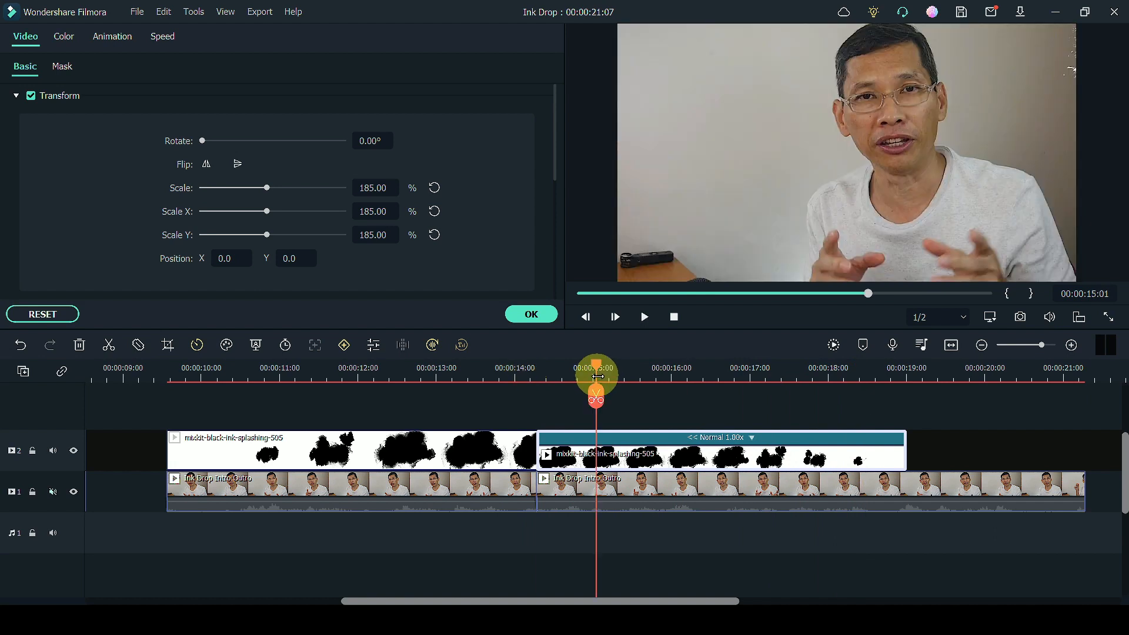
Step: Trim the reversed ink piece's right edge back to about 00:00:17:04
{"action": "left_click", "coordinate": [643, 317]}
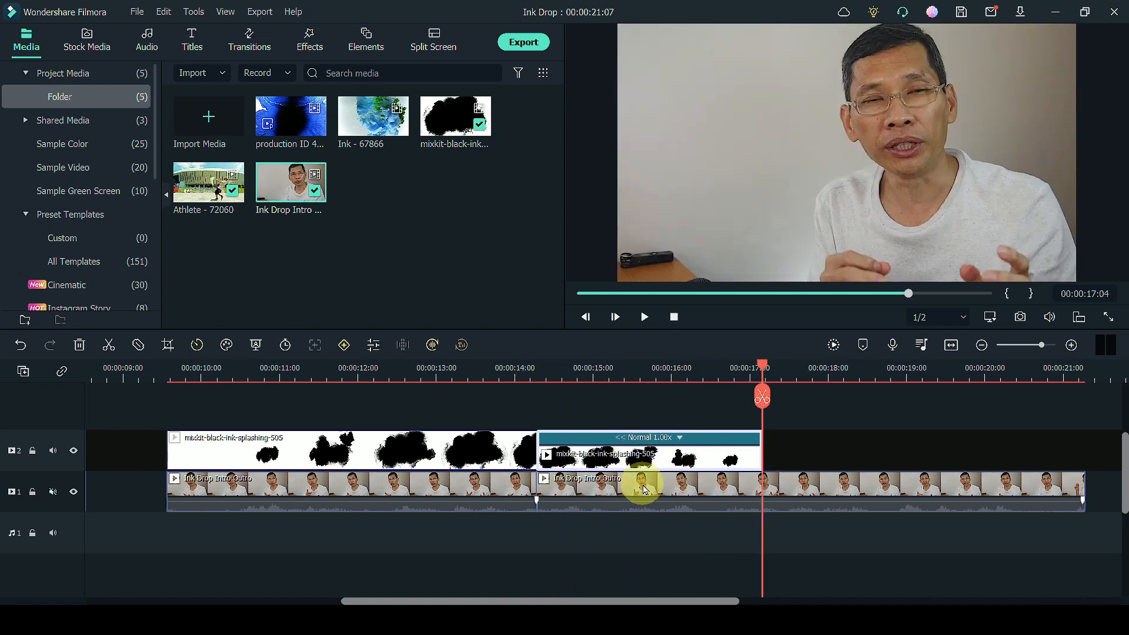
{"action": "mouse_move", "coordinate": [637, 502]}
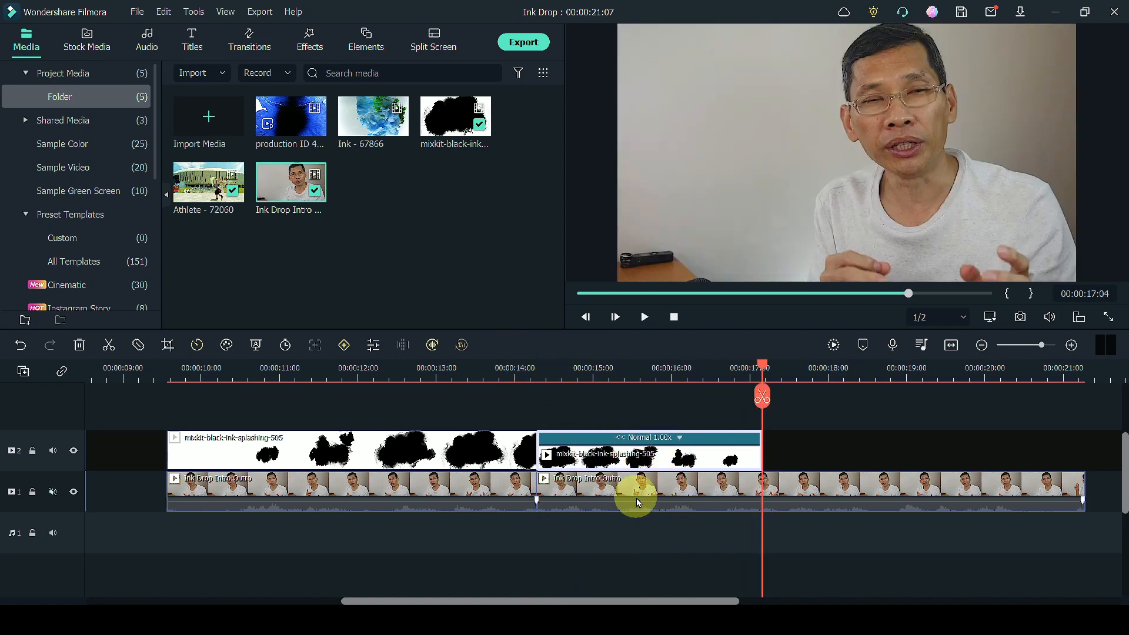
Step: Replace the later intro piece on track 1 with Athlete - 72060 and play the transition
{"action": "left_click", "coordinate": [648, 493]}
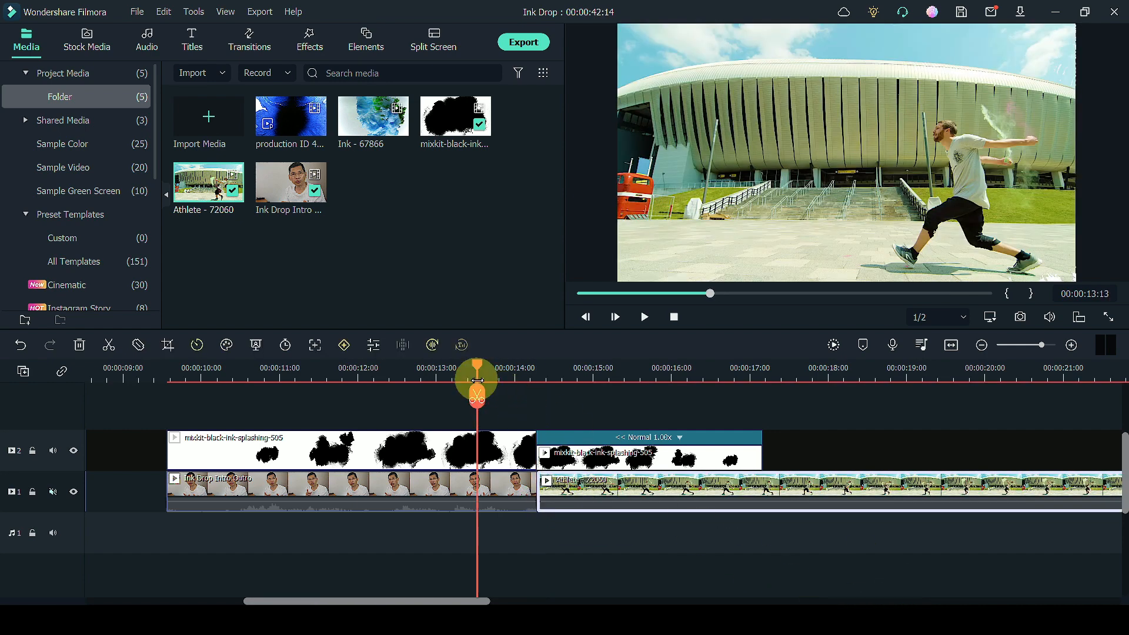
{"action": "left_click", "coordinate": [642, 317]}
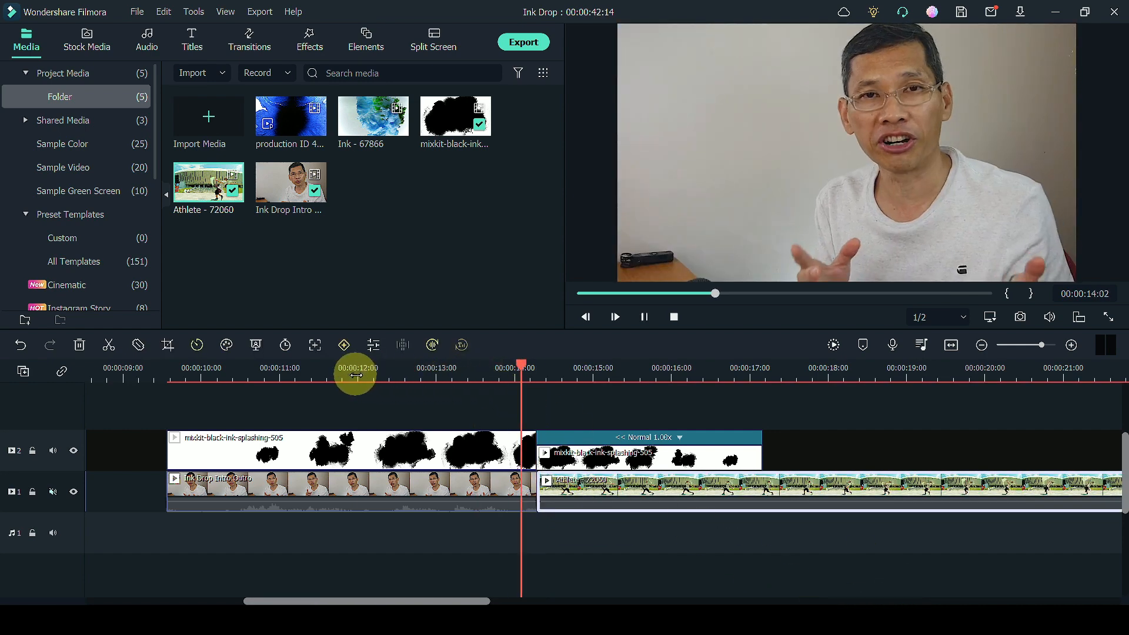